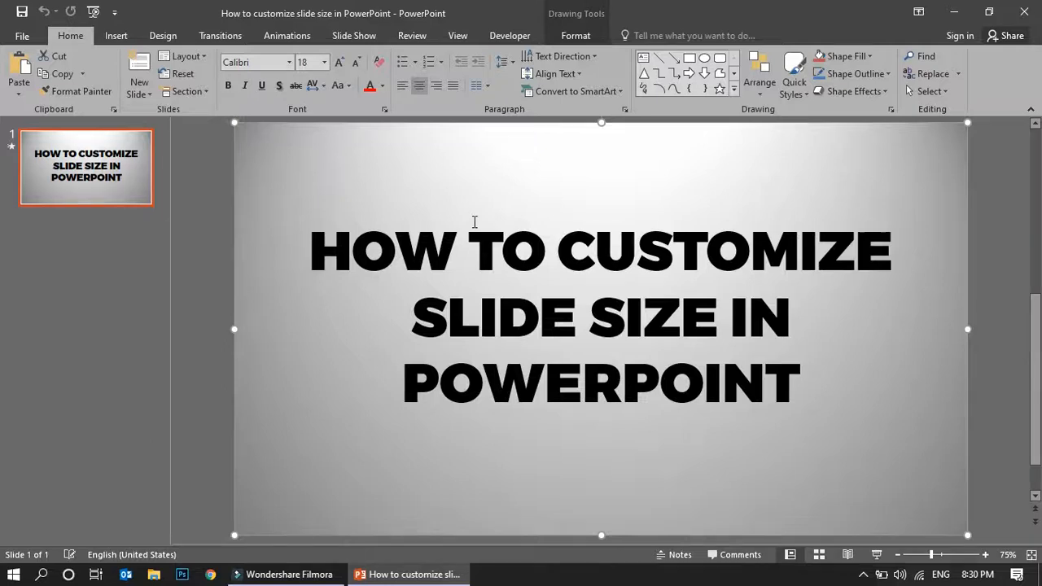
{"action": "mouse_move", "coordinate": [329, 267]}
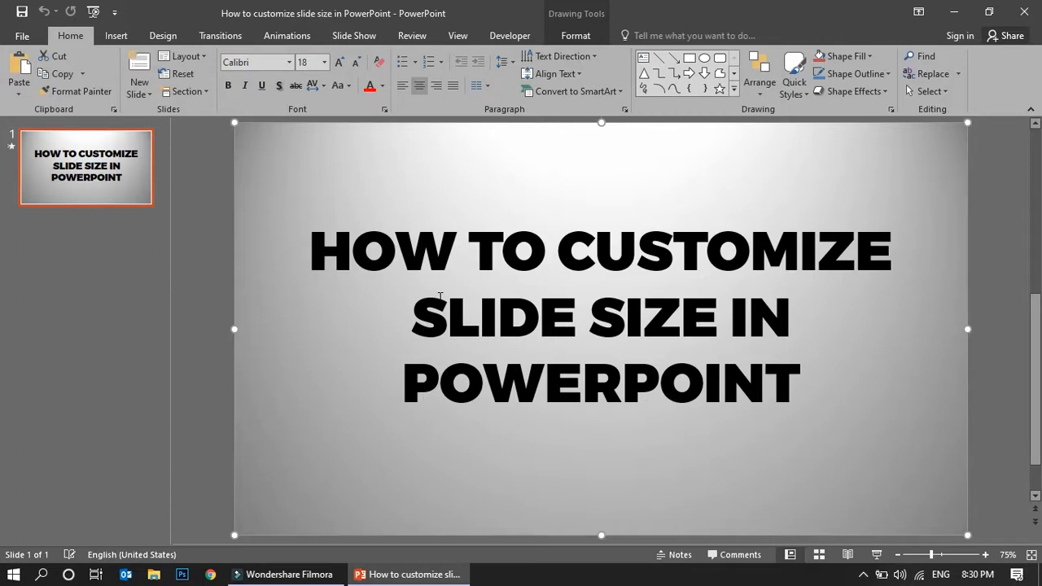
{"action": "mouse_move", "coordinate": [146, 295]}
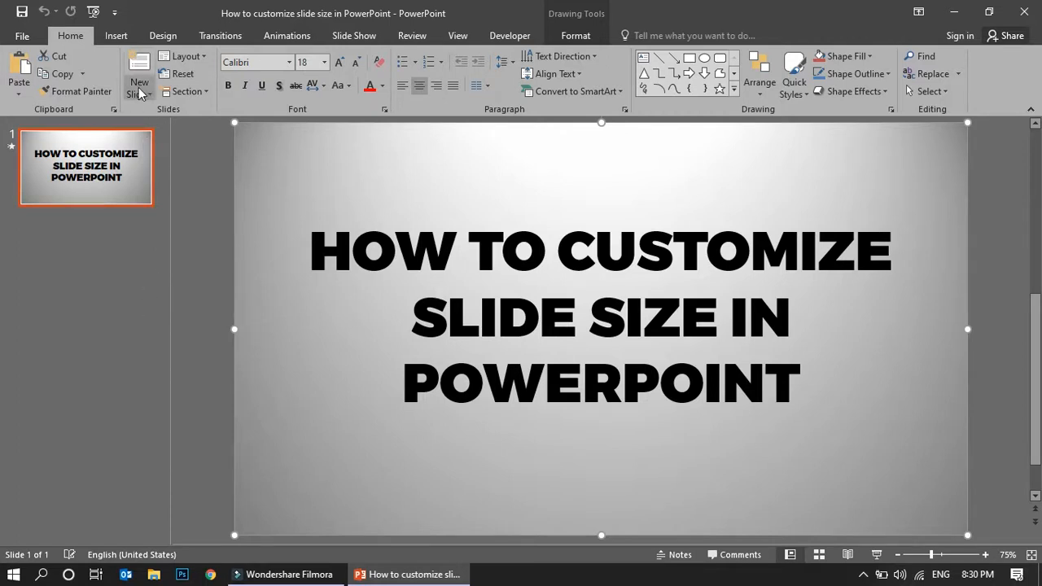
Insert a blank second slide after the title slide from the Home ribbon
{"action": "left_click", "coordinate": [138, 82]}
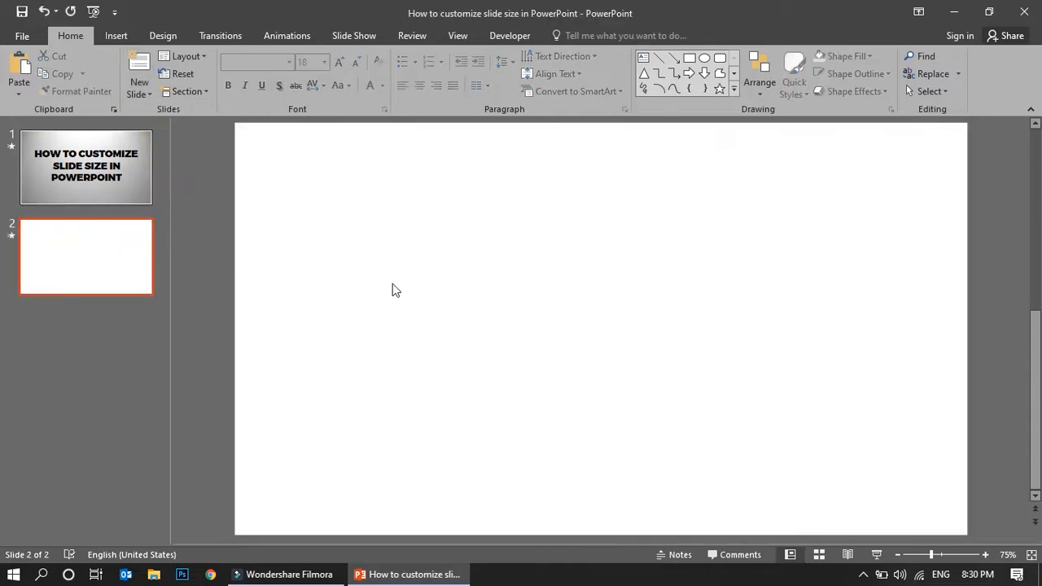
{"action": "mouse_move", "coordinate": [376, 404]}
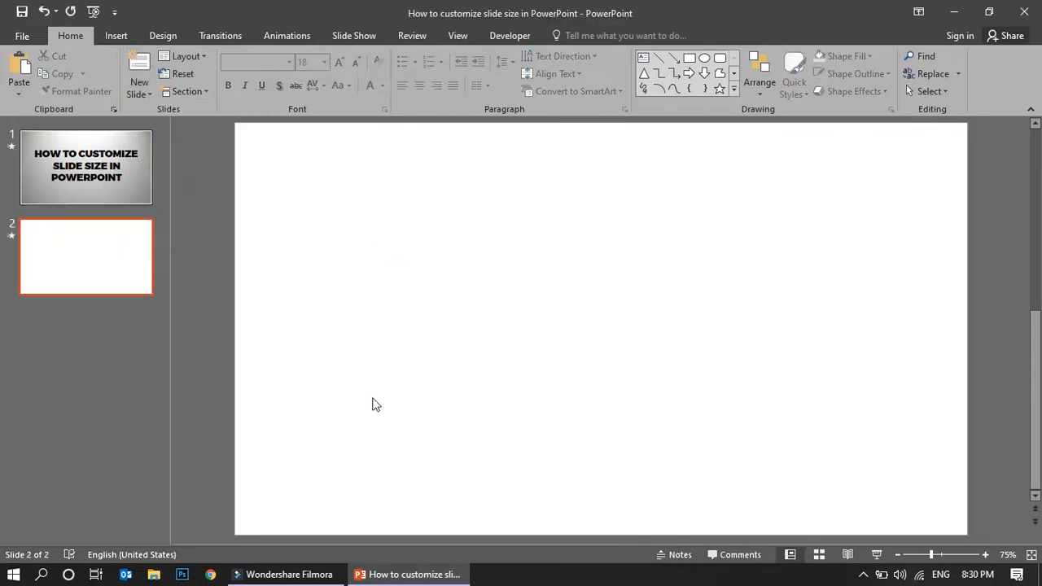
{"action": "mouse_move", "coordinate": [925, 213]}
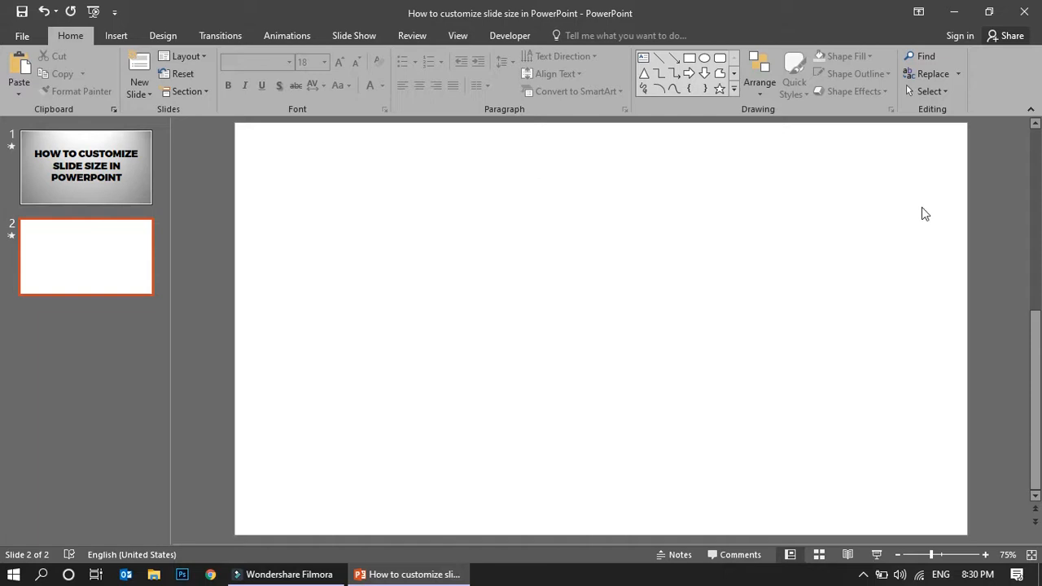
{"action": "mouse_move", "coordinate": [439, 215]}
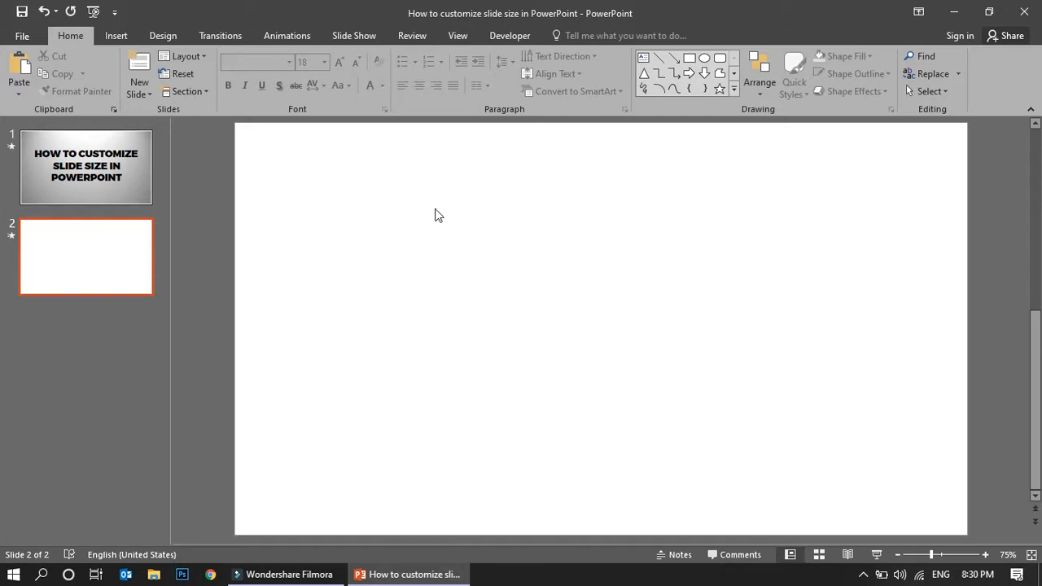
{"action": "mouse_move", "coordinate": [384, 218]}
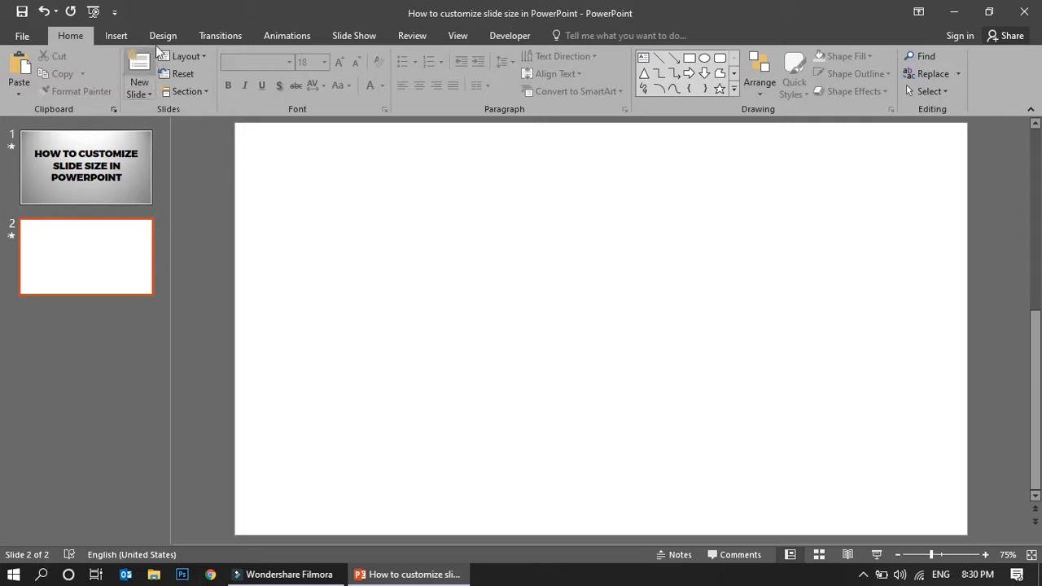
Switch to Standard (4:3) slide size via Design > Slide Size, choosing Maximize for scaling
{"action": "left_click", "coordinate": [163, 36]}
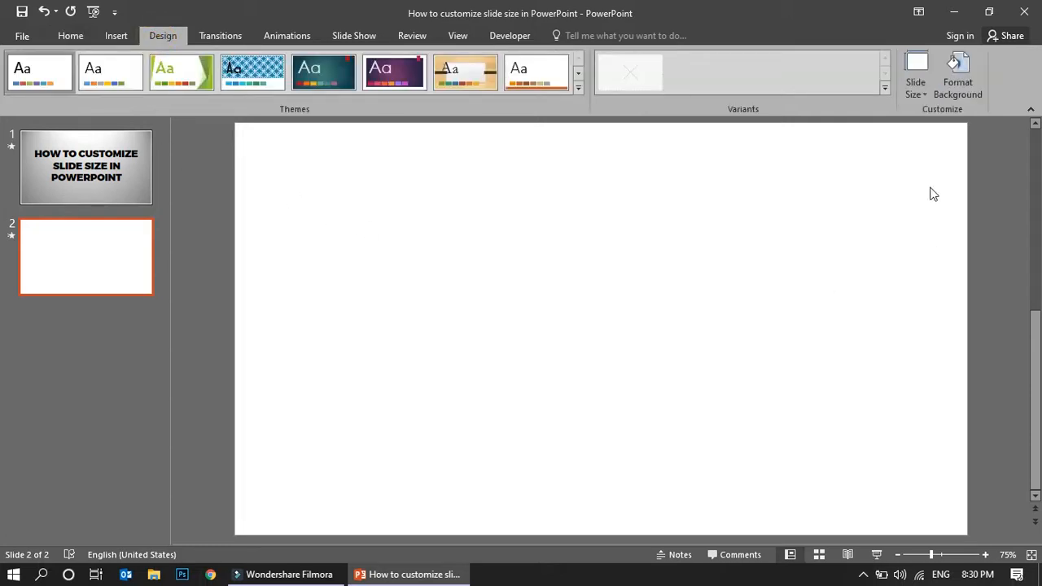
{"action": "left_click", "coordinate": [915, 78]}
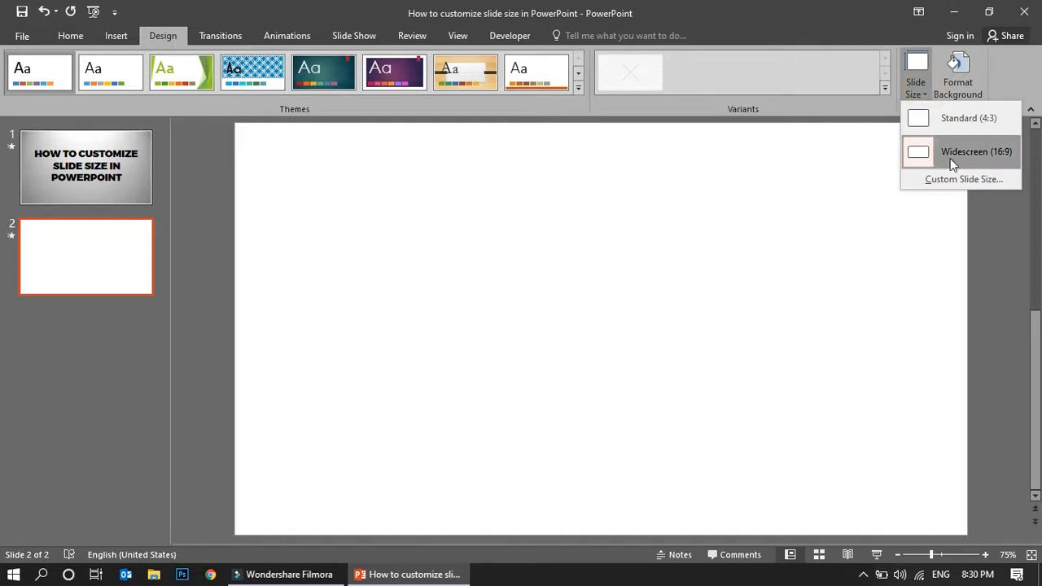
{"action": "mouse_move", "coordinate": [967, 156]}
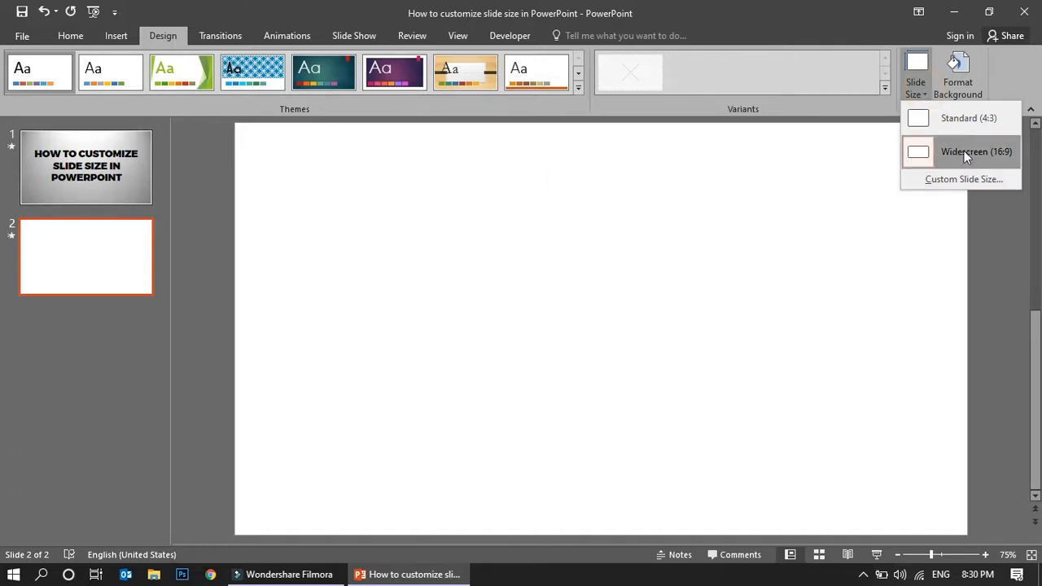
{"action": "mouse_move", "coordinate": [964, 122]}
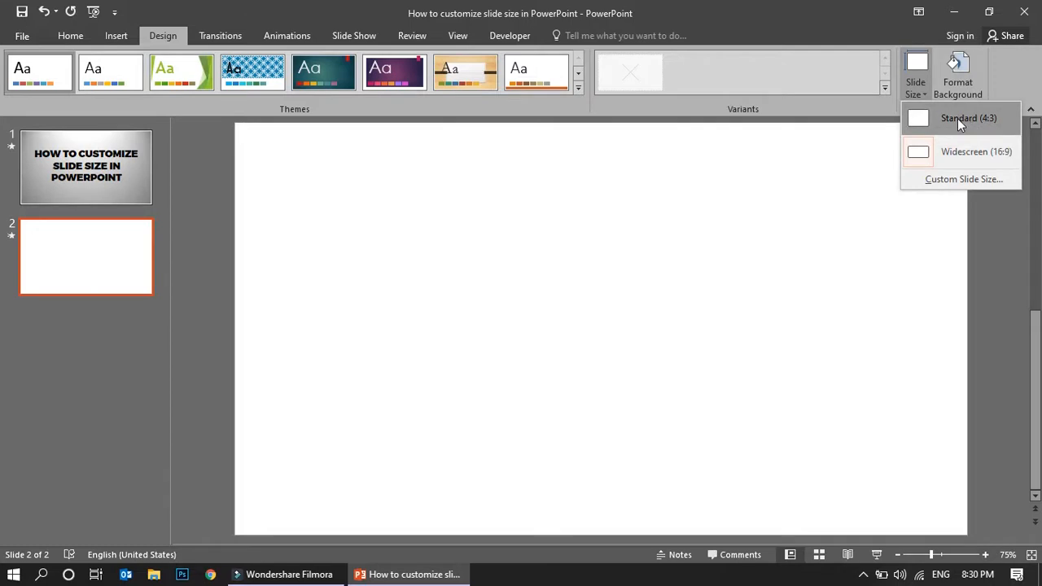
{"action": "left_click", "coordinate": [967, 117]}
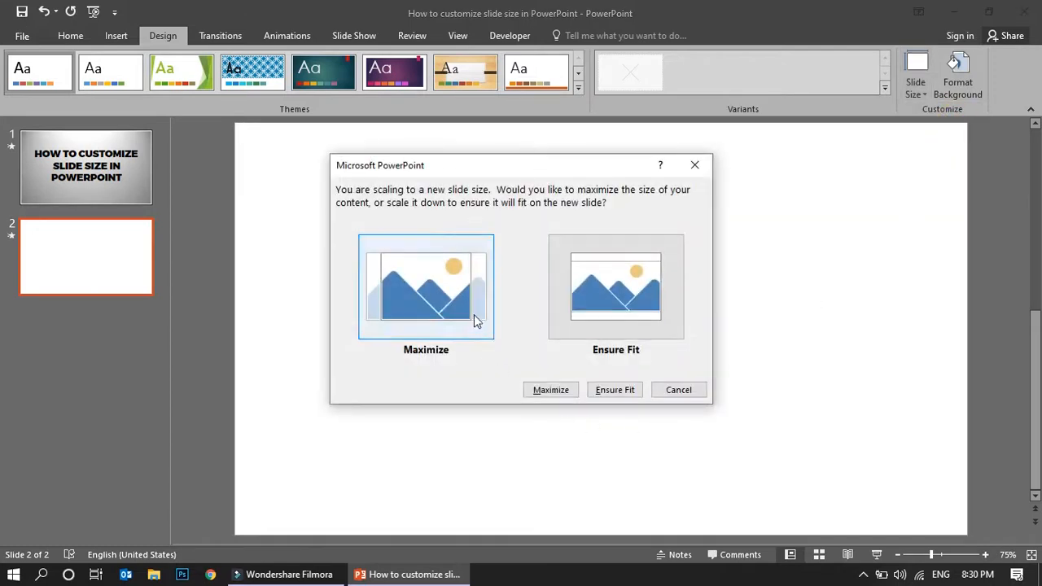
{"action": "left_click", "coordinate": [615, 389]}
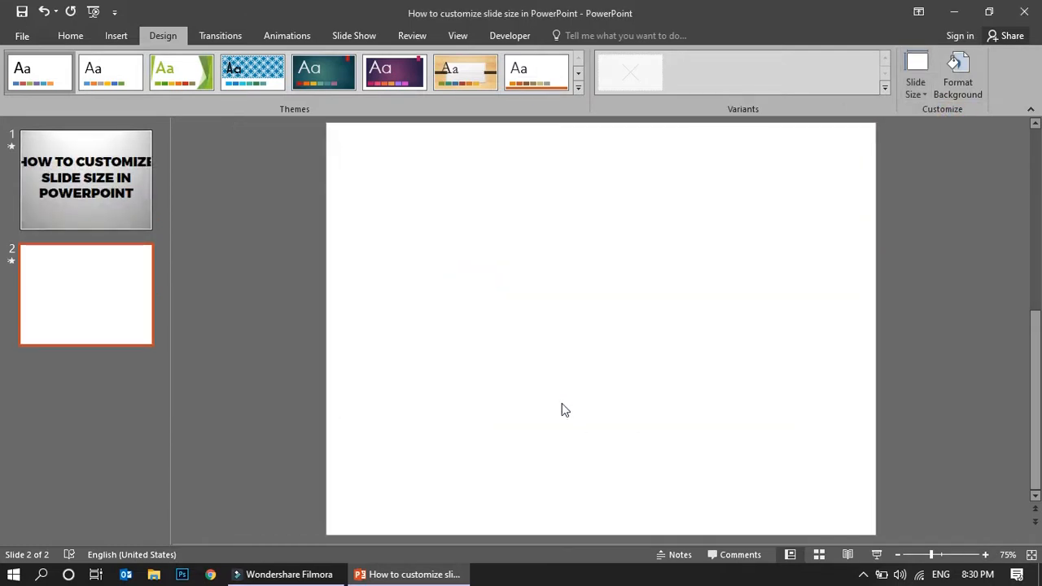
Review both resized slides, then set the slide size back to Widescreen (16:9)
{"action": "left_click", "coordinate": [84, 179]}
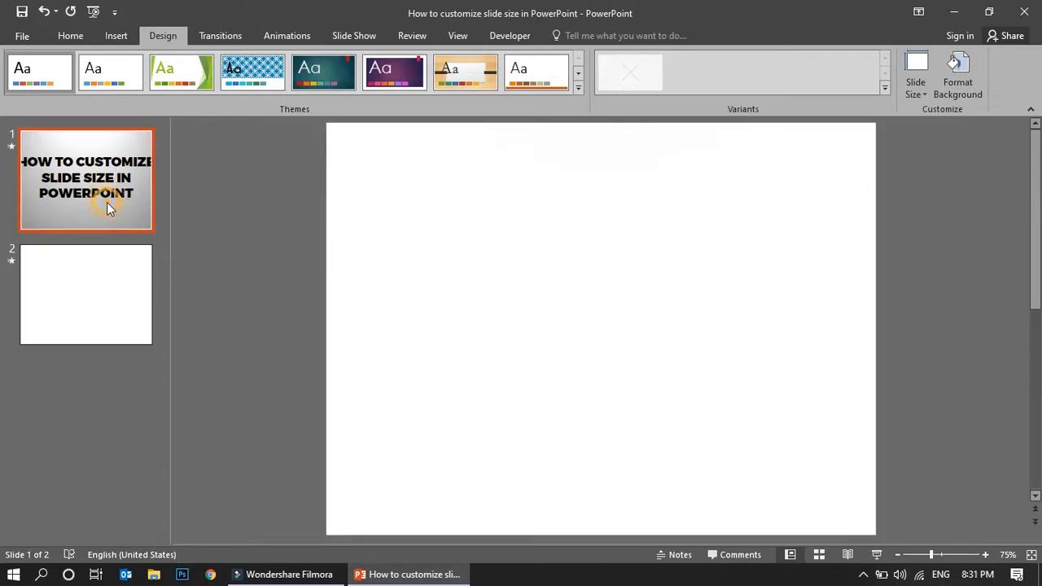
{"action": "left_click", "coordinate": [85, 179]}
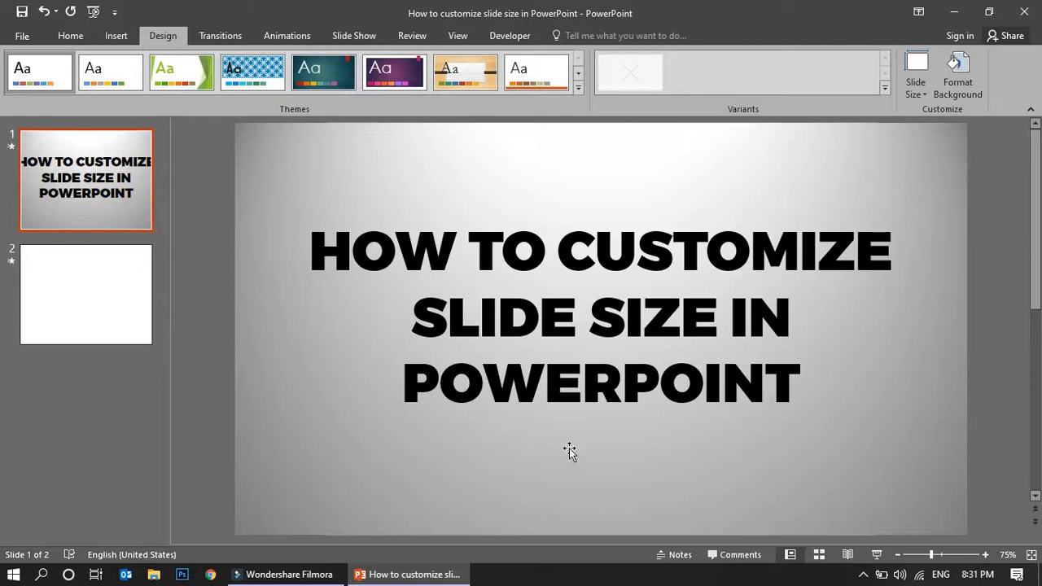
{"action": "left_click", "coordinate": [84, 293]}
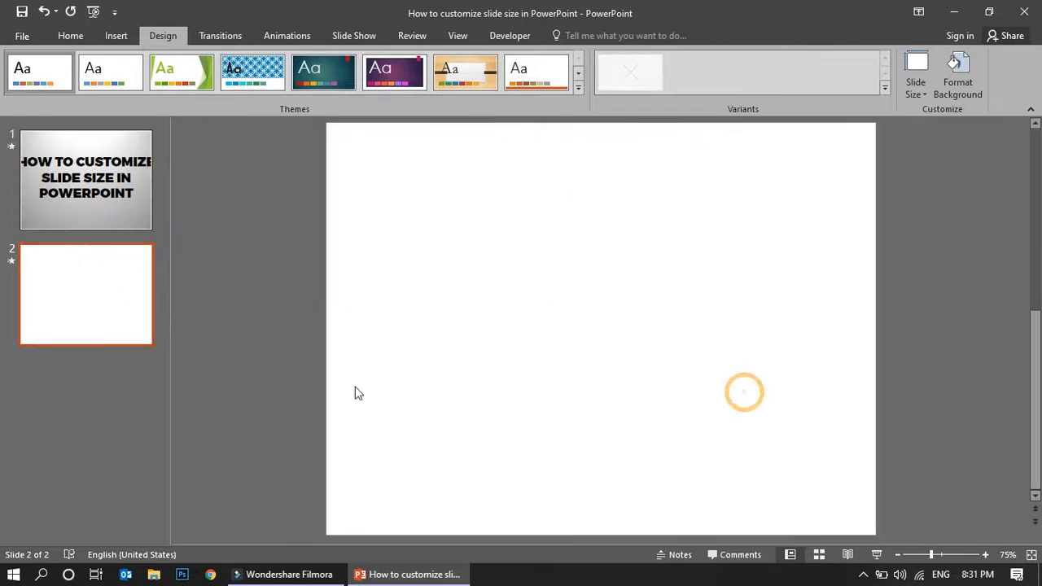
{"action": "left_click", "coordinate": [914, 78]}
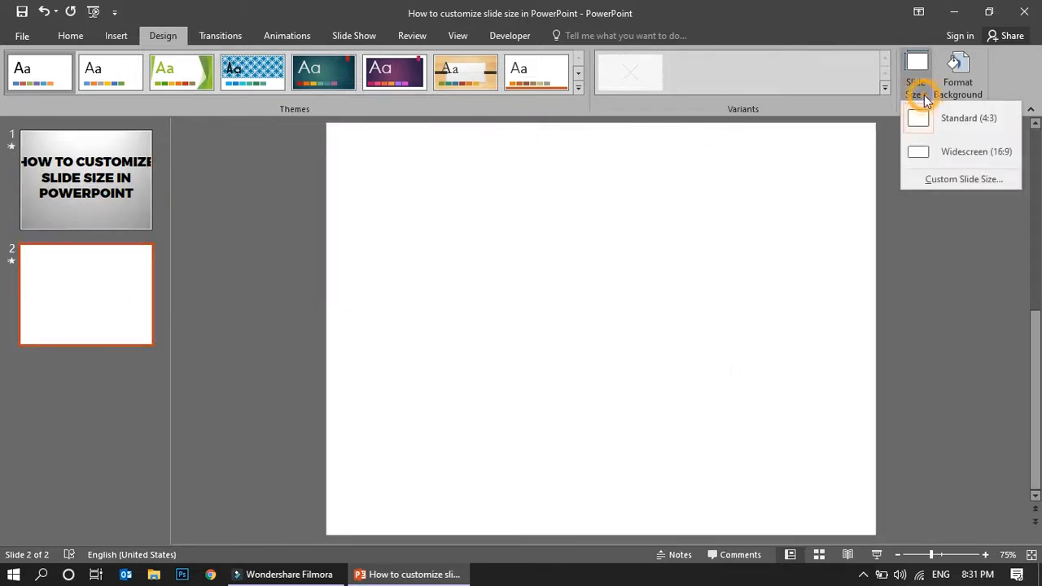
{"action": "left_click", "coordinate": [957, 73]}
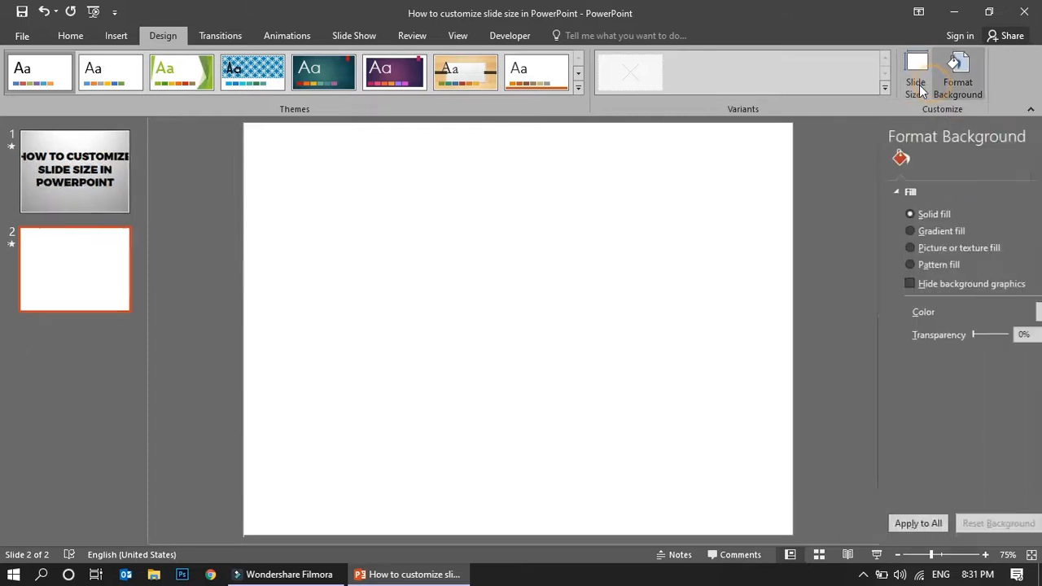
{"action": "left_click", "coordinate": [915, 73]}
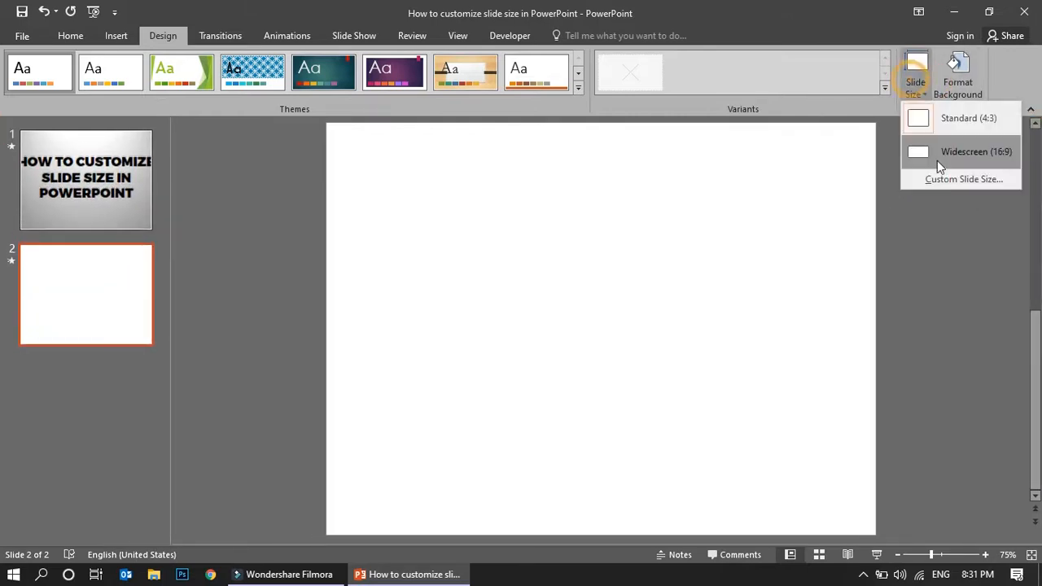
{"action": "left_click", "coordinate": [977, 152]}
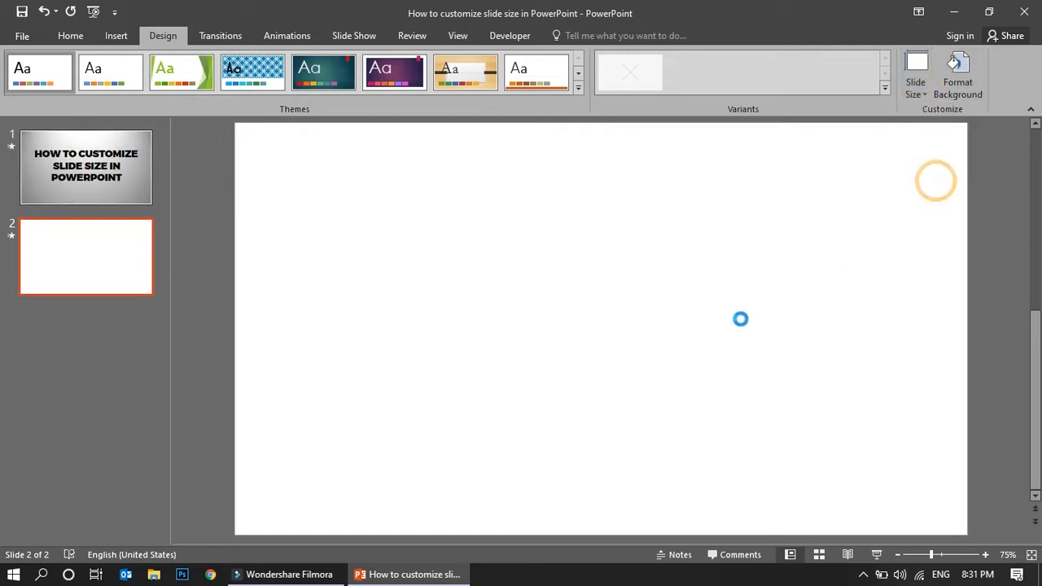
Set a custom portrait slide size, 7.5 in wide by 13.333 in tall, and confirm the scaling prompt
{"action": "left_click", "coordinate": [914, 78]}
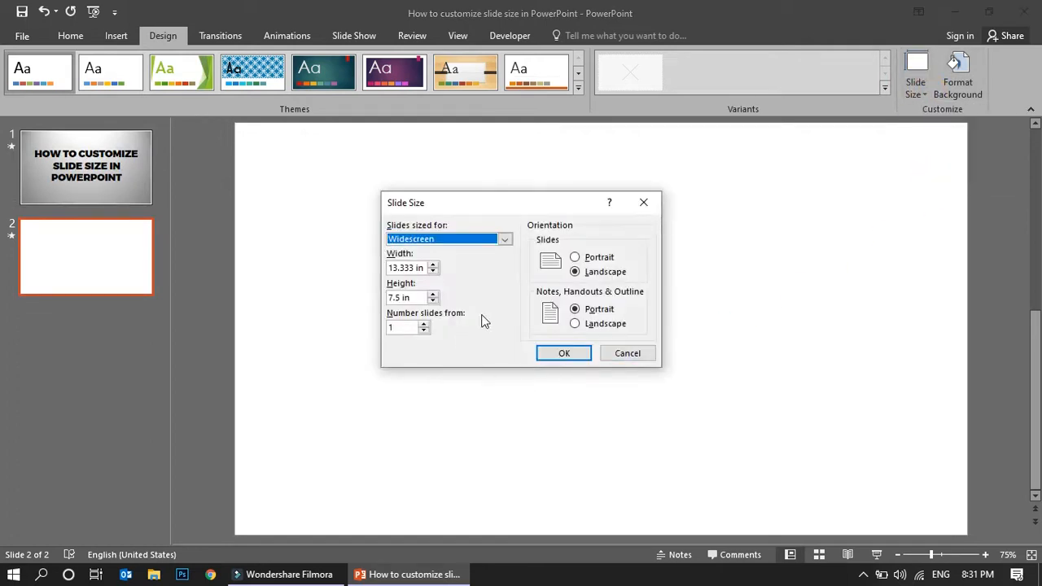
{"action": "left_click", "coordinate": [574, 257]}
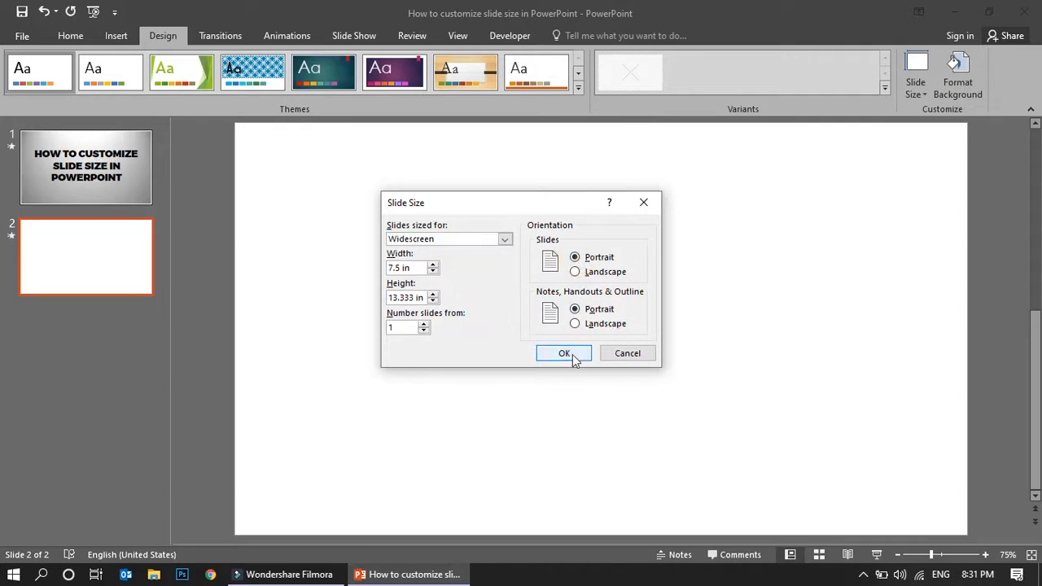
{"action": "left_click", "coordinate": [563, 351]}
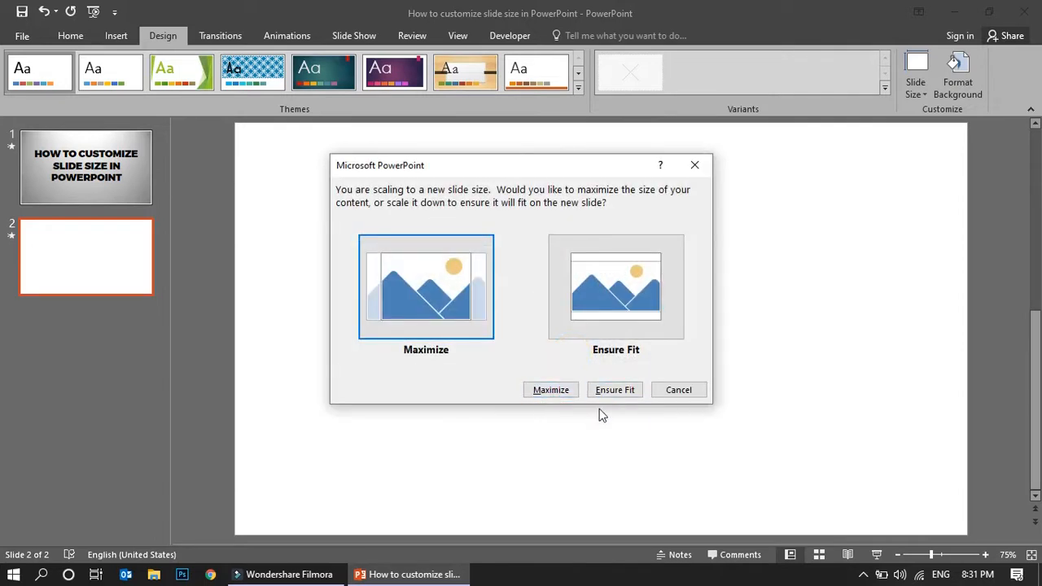
{"action": "left_click", "coordinate": [616, 389]}
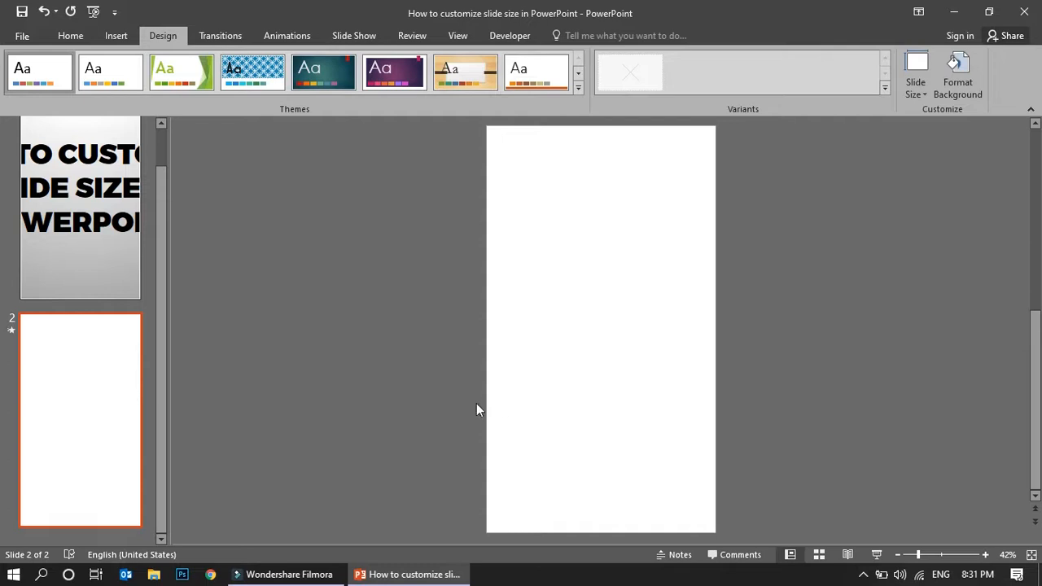
{"action": "mouse_move", "coordinate": [479, 386]}
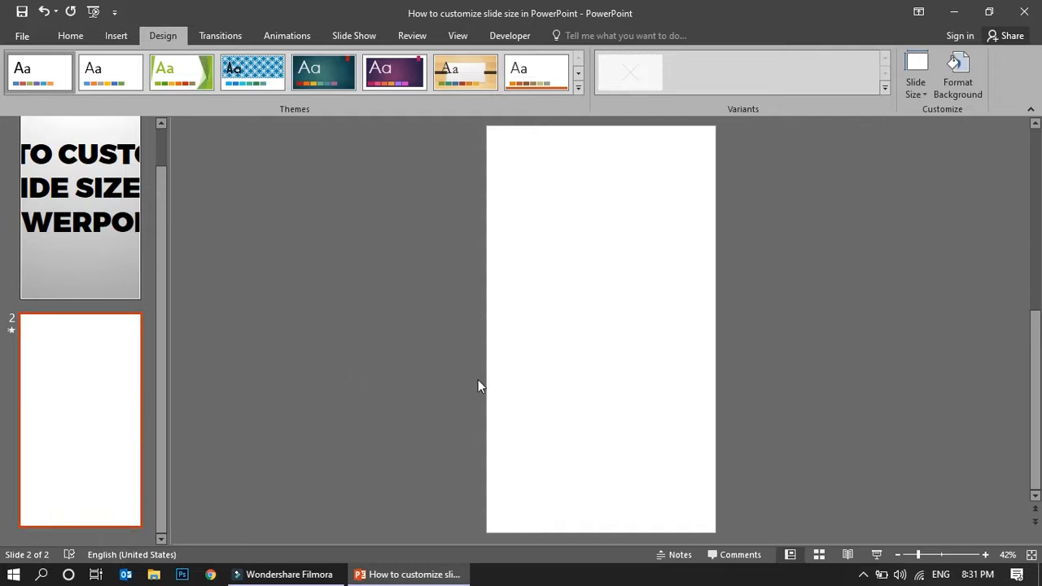
{"action": "mouse_move", "coordinate": [489, 385]}
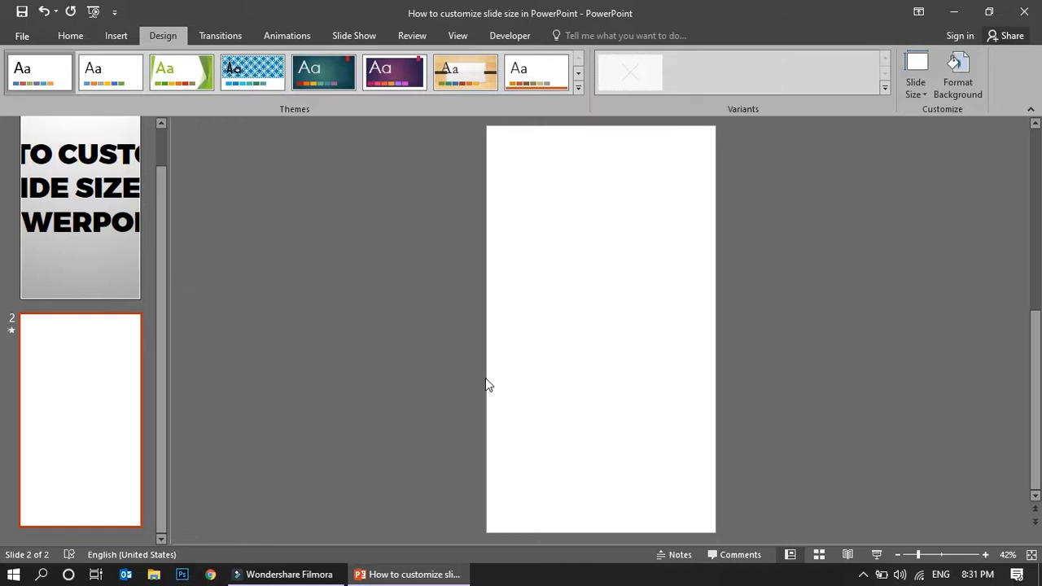
Reopen Custom Slide Size, browse the preset size list and leave it at Widescreen, 7.5 by 13.333 in portrait
{"action": "left_click", "coordinate": [915, 78]}
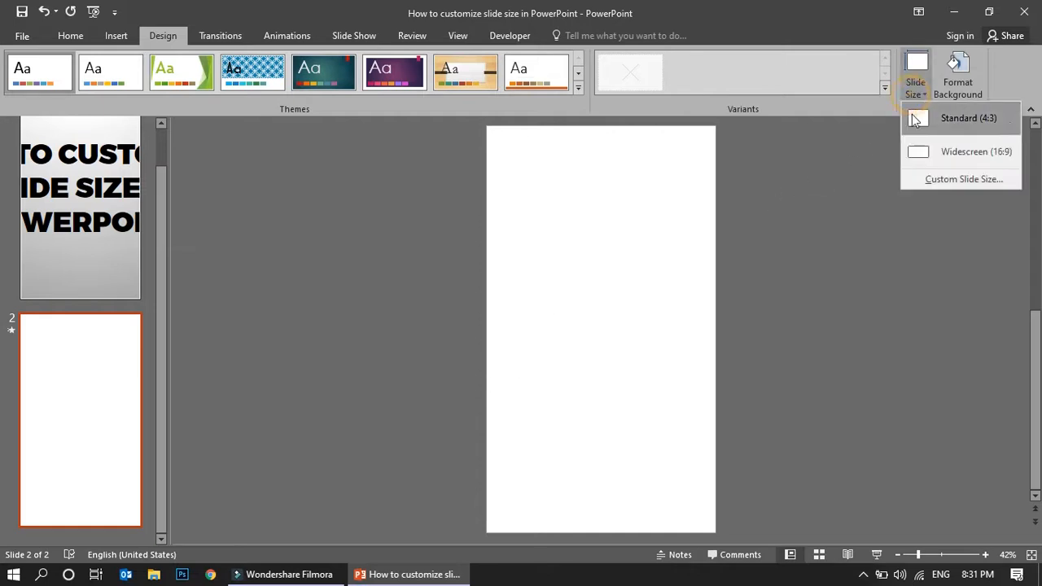
{"action": "left_click", "coordinate": [964, 178]}
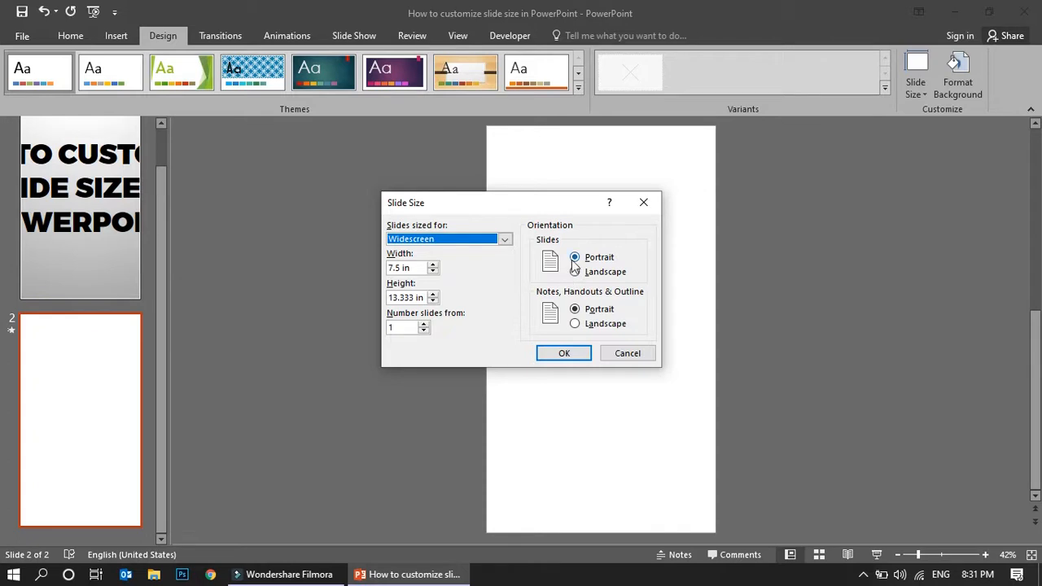
{"action": "mouse_move", "coordinate": [427, 261]}
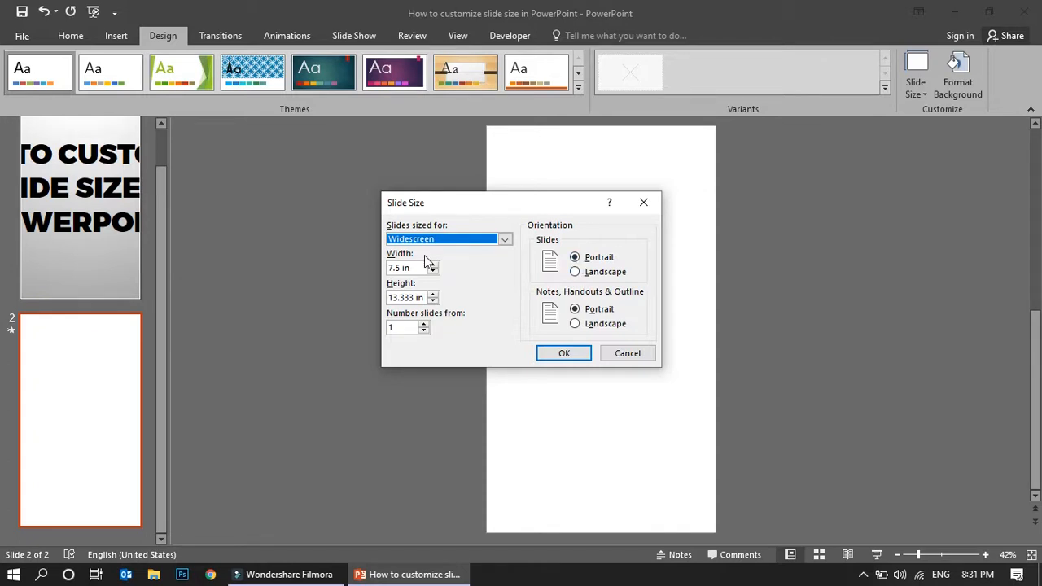
{"action": "left_click", "coordinate": [503, 238]}
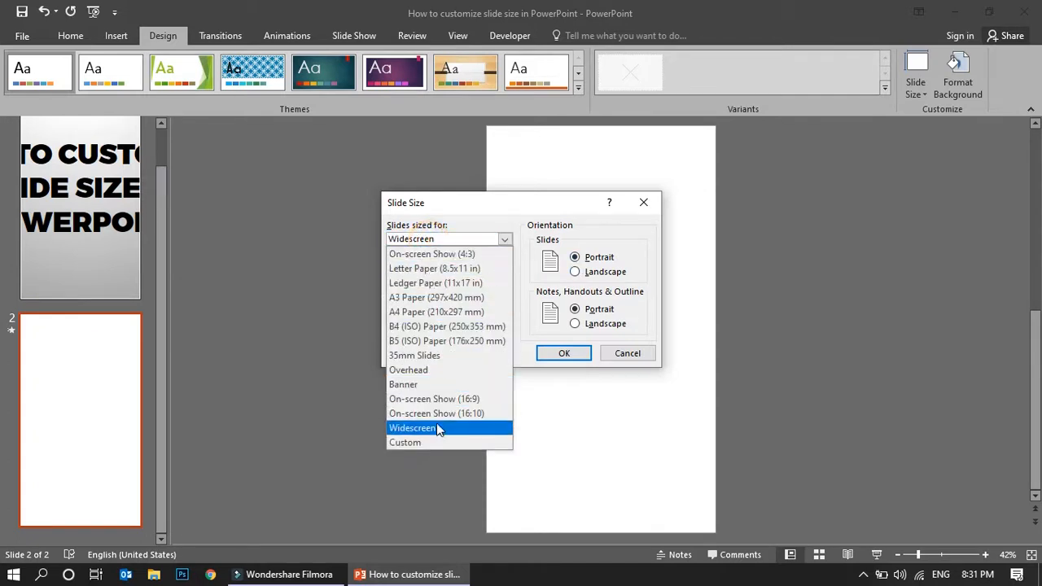
{"action": "mouse_move", "coordinate": [456, 381]}
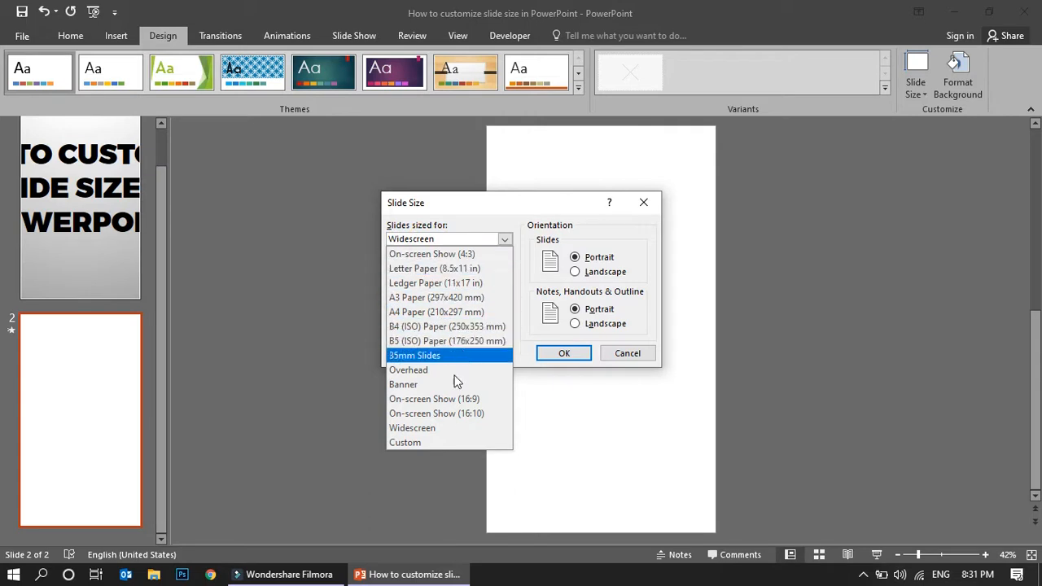
{"action": "left_click", "coordinate": [414, 426]}
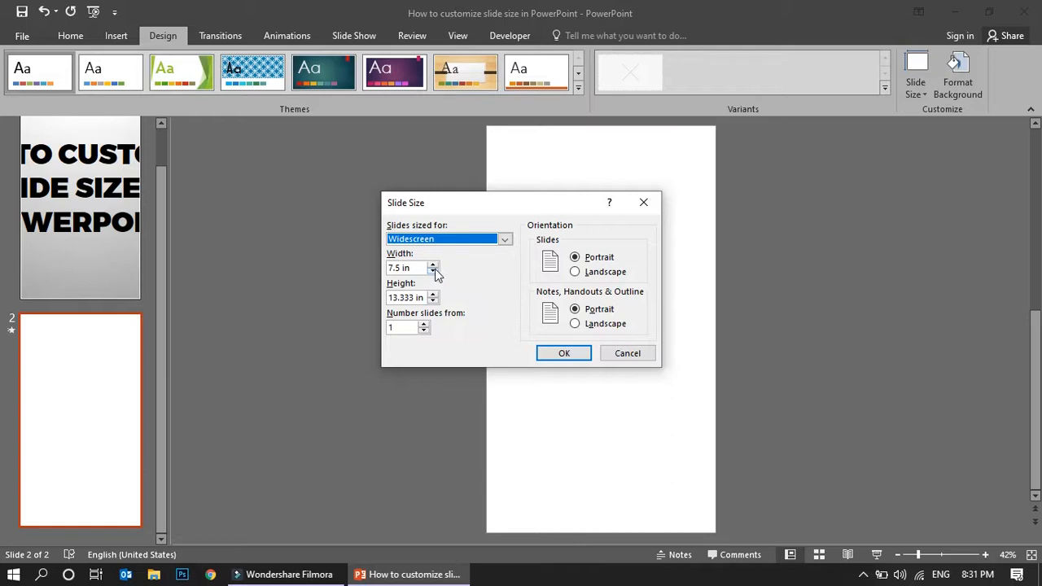
{"action": "mouse_move", "coordinate": [424, 345]}
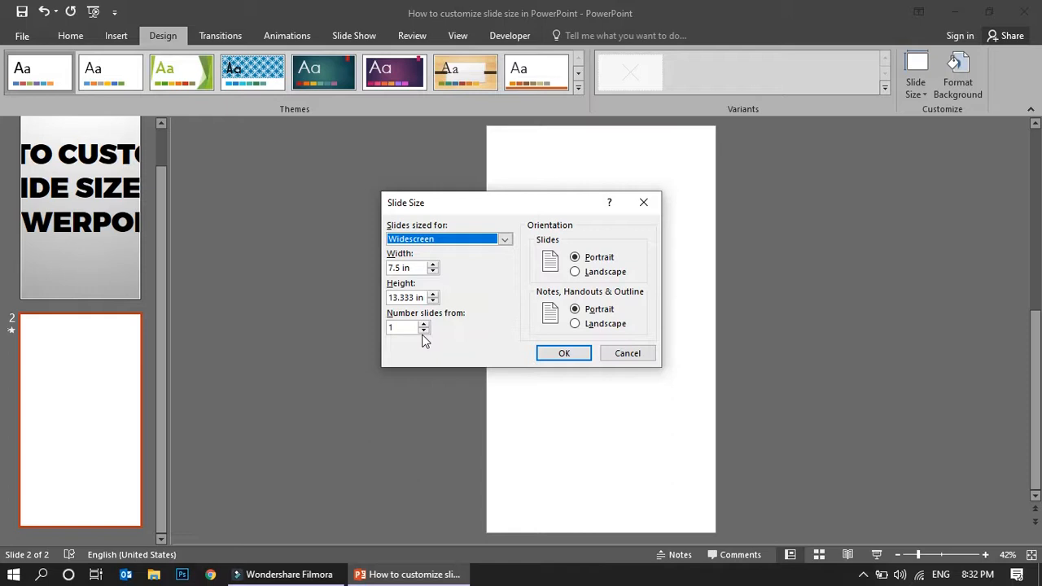
{"action": "mouse_move", "coordinate": [506, 238]}
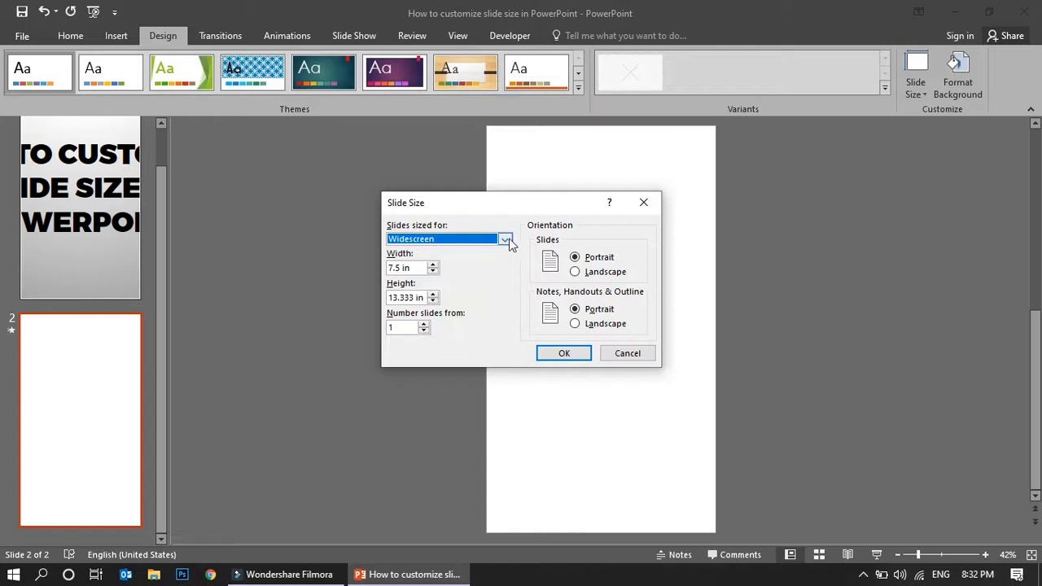